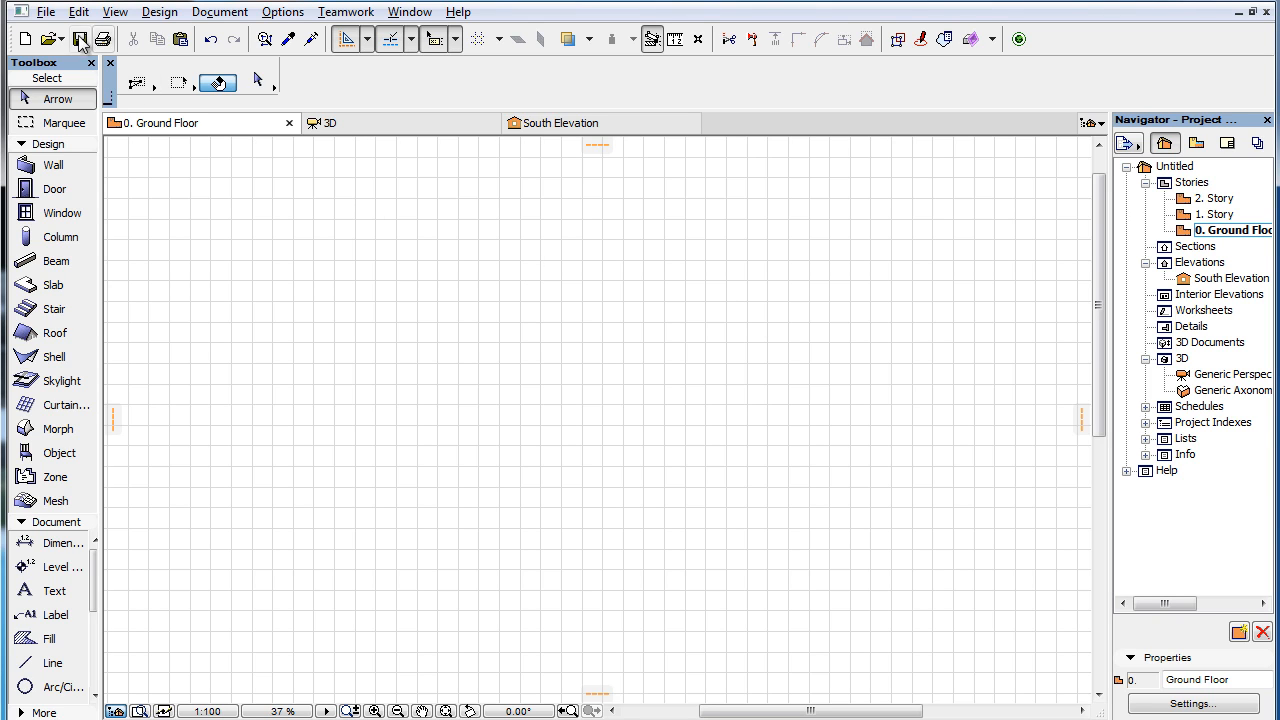
# Step: Show the 3D window, then the South Elevation view with its story levels
pyautogui.click(44, 12)
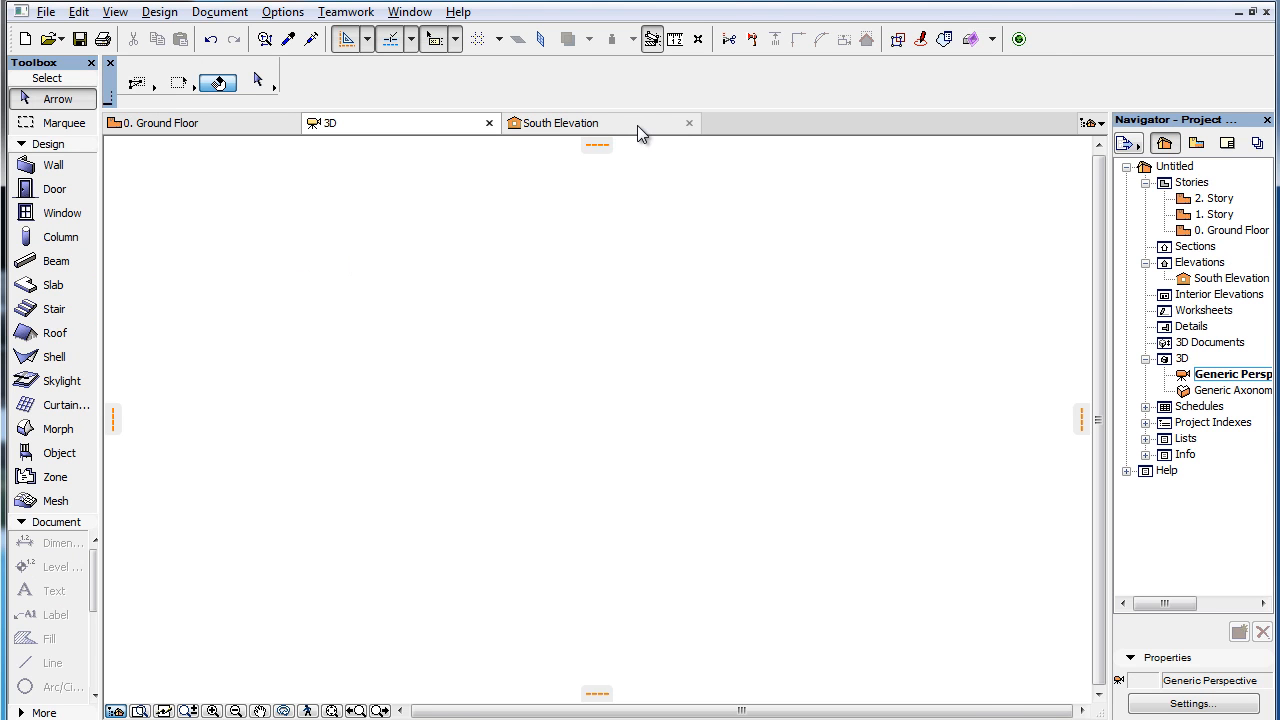
pyautogui.click(560, 122)
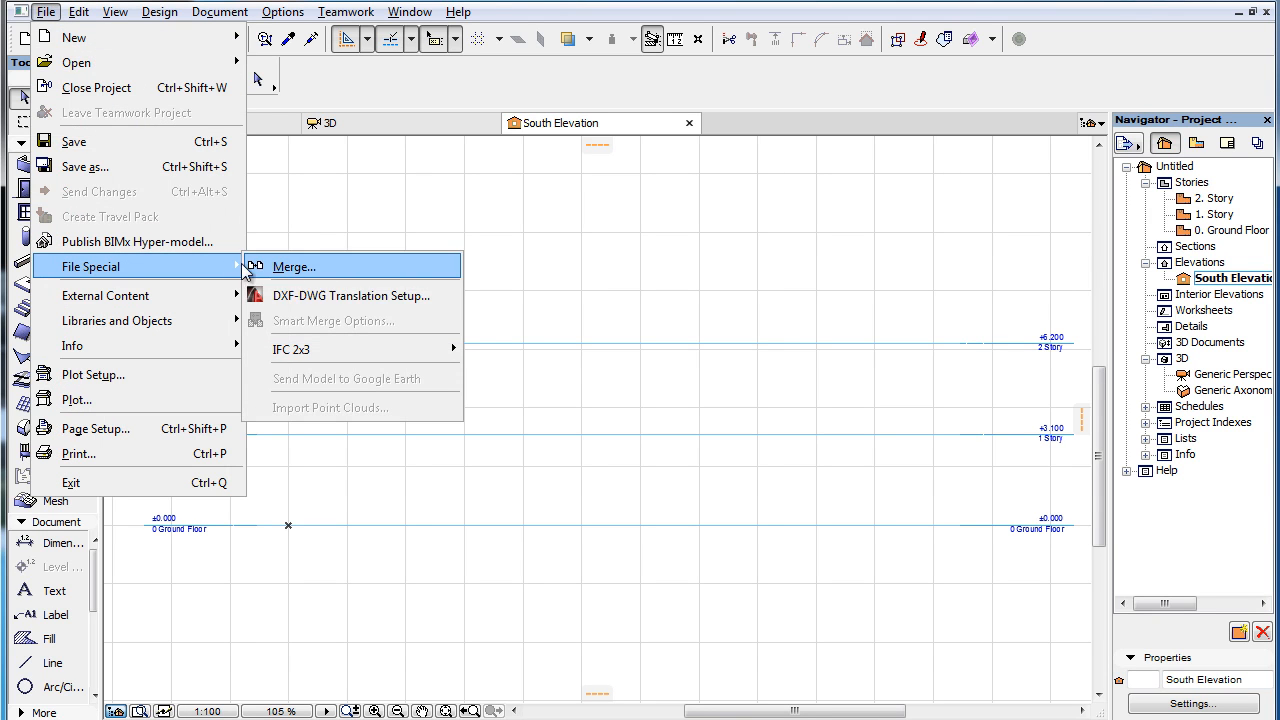
pyautogui.moveTo(430, 418)
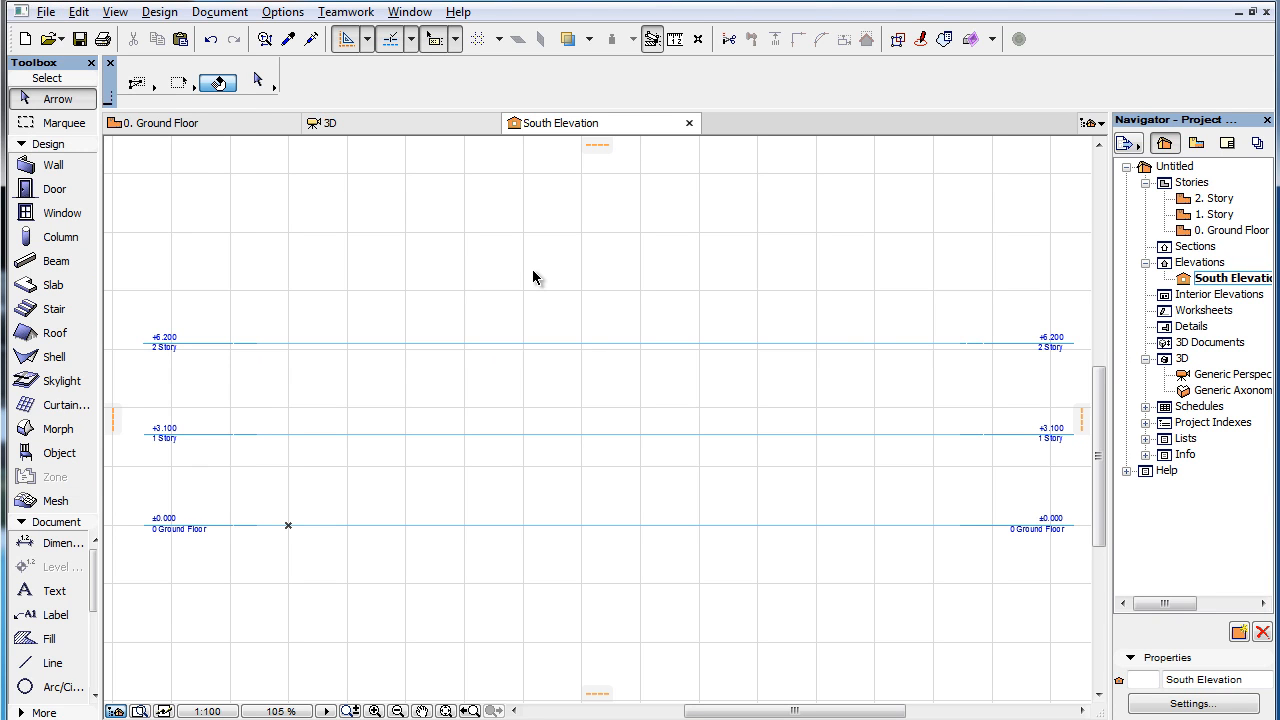
# Step: Start Import Point Clouds from File > File Special
pyautogui.click(170, 122)
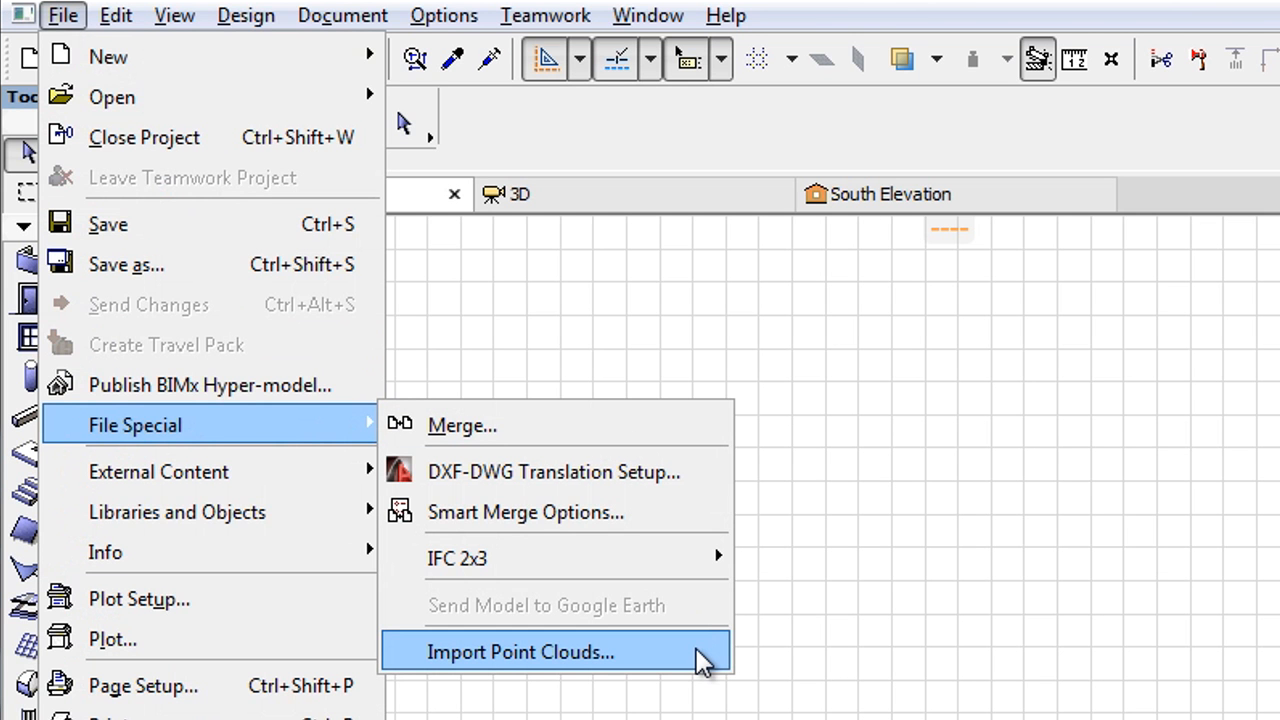
pyautogui.click(520, 652)
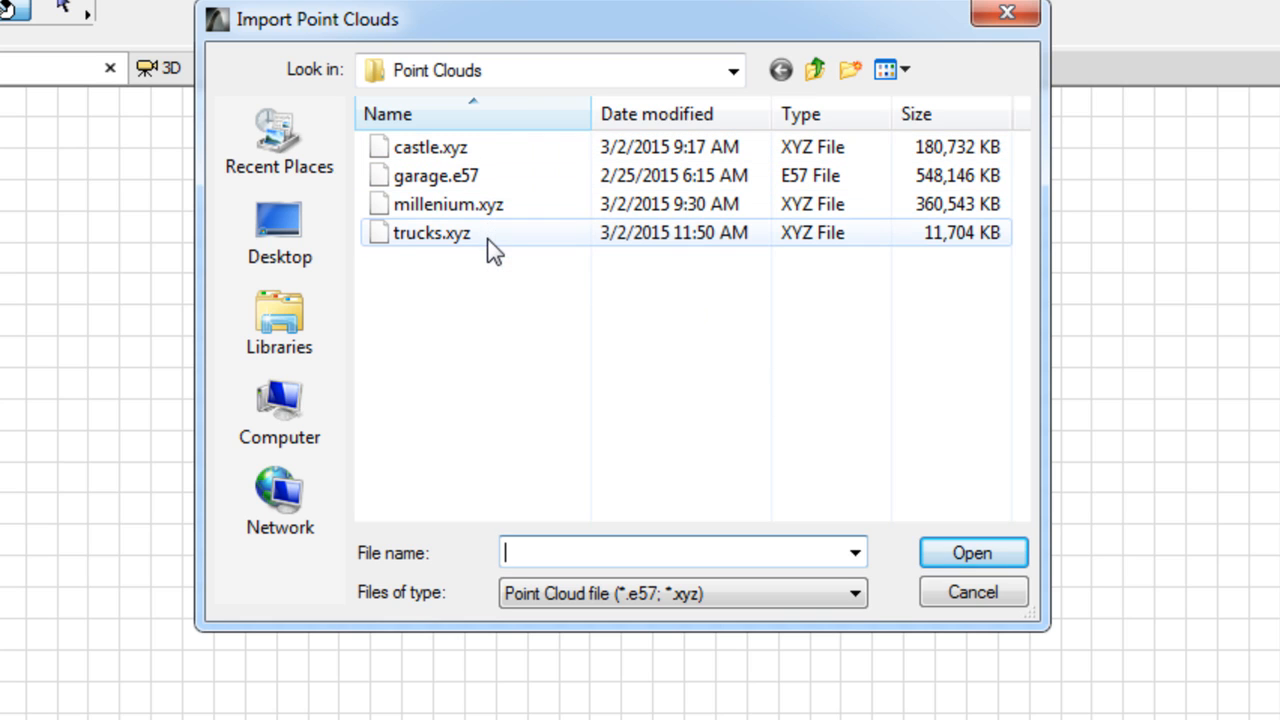
# Step: Choose castle.xyz in the Point Clouds folder and open it for import
pyautogui.click(852, 592)
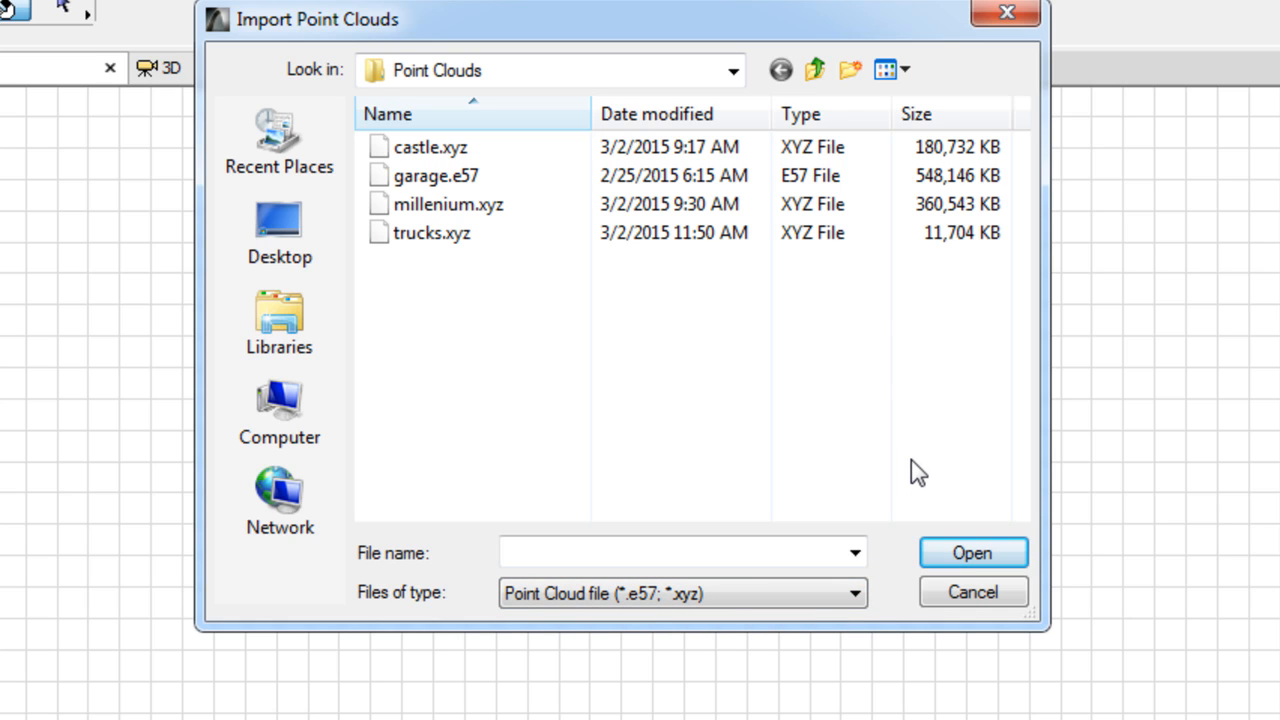
pyautogui.click(430, 148)
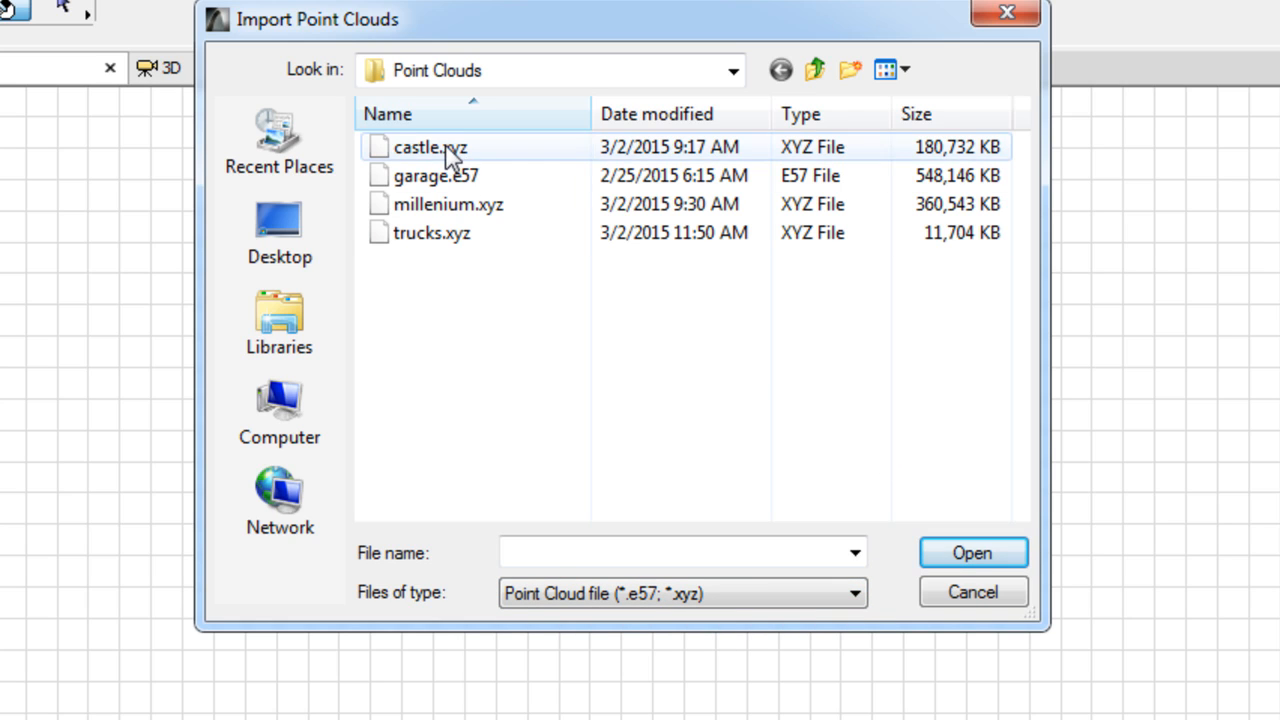
pyautogui.click(430, 148)
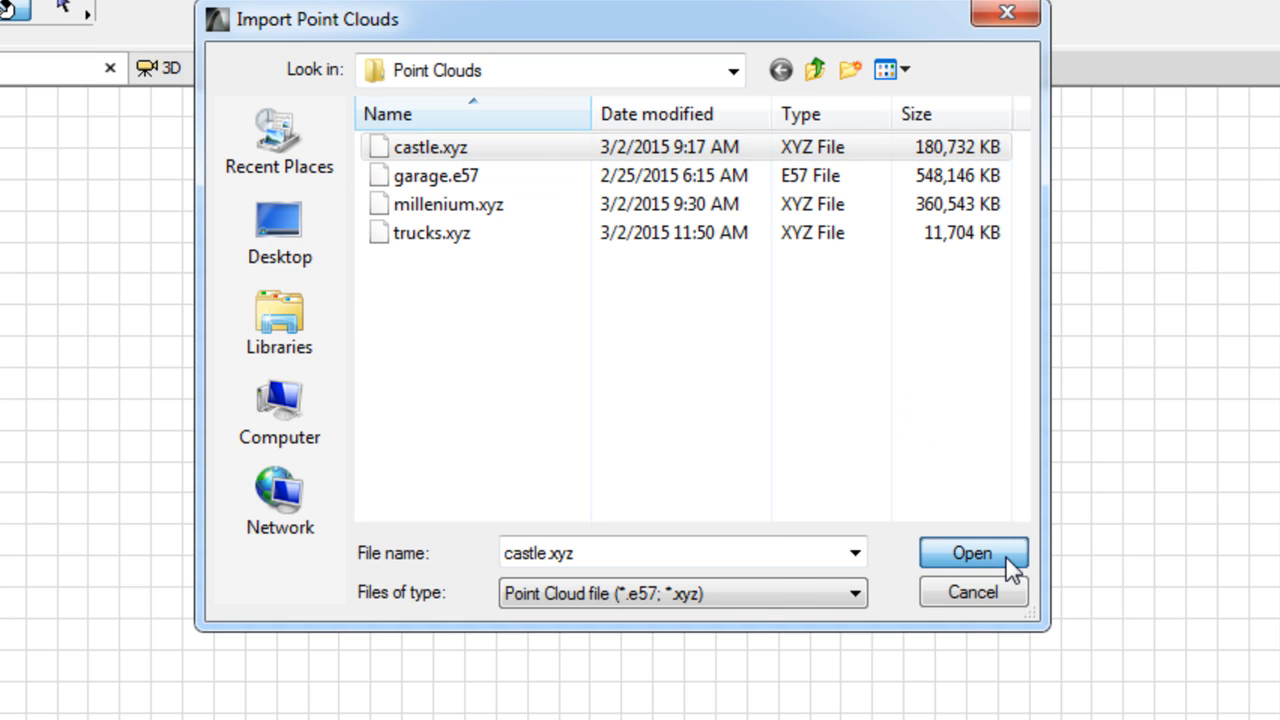
pyautogui.click(972, 552)
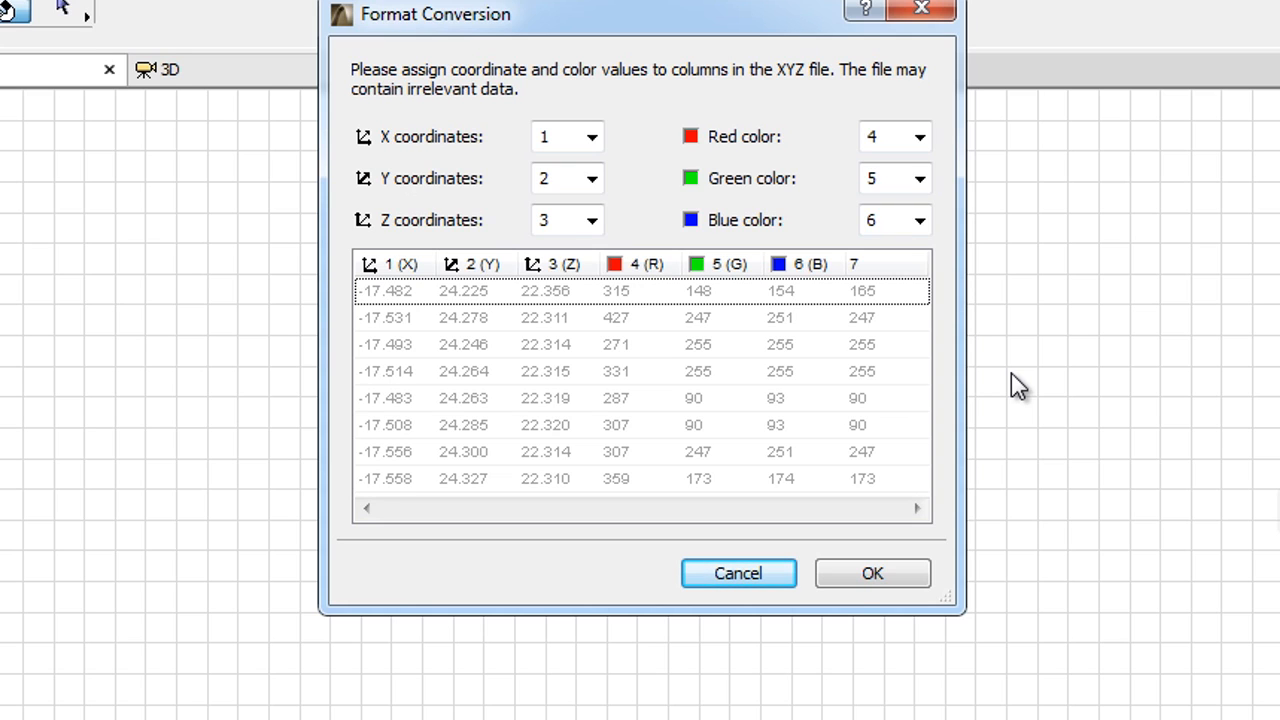
# Step: Assign red, green and blue colours to columns 5, 6 and 7 and confirm the conversion
pyautogui.click(918, 136)
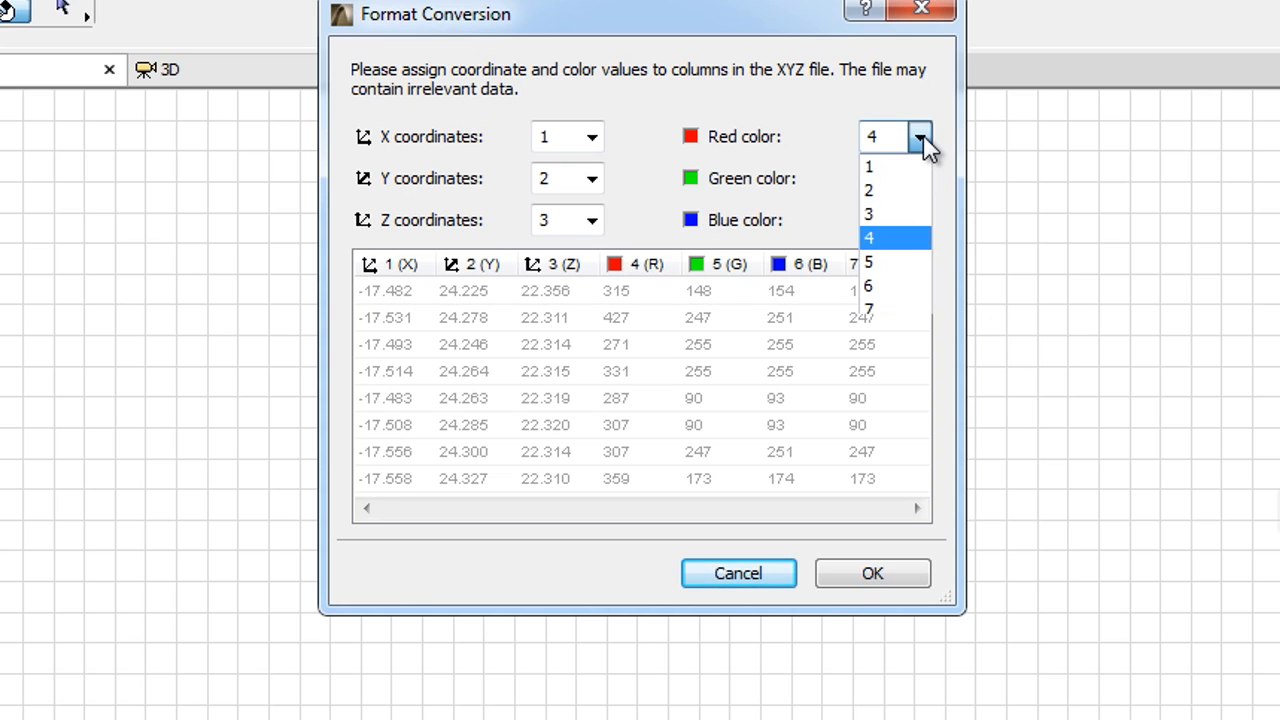
pyautogui.click(868, 262)
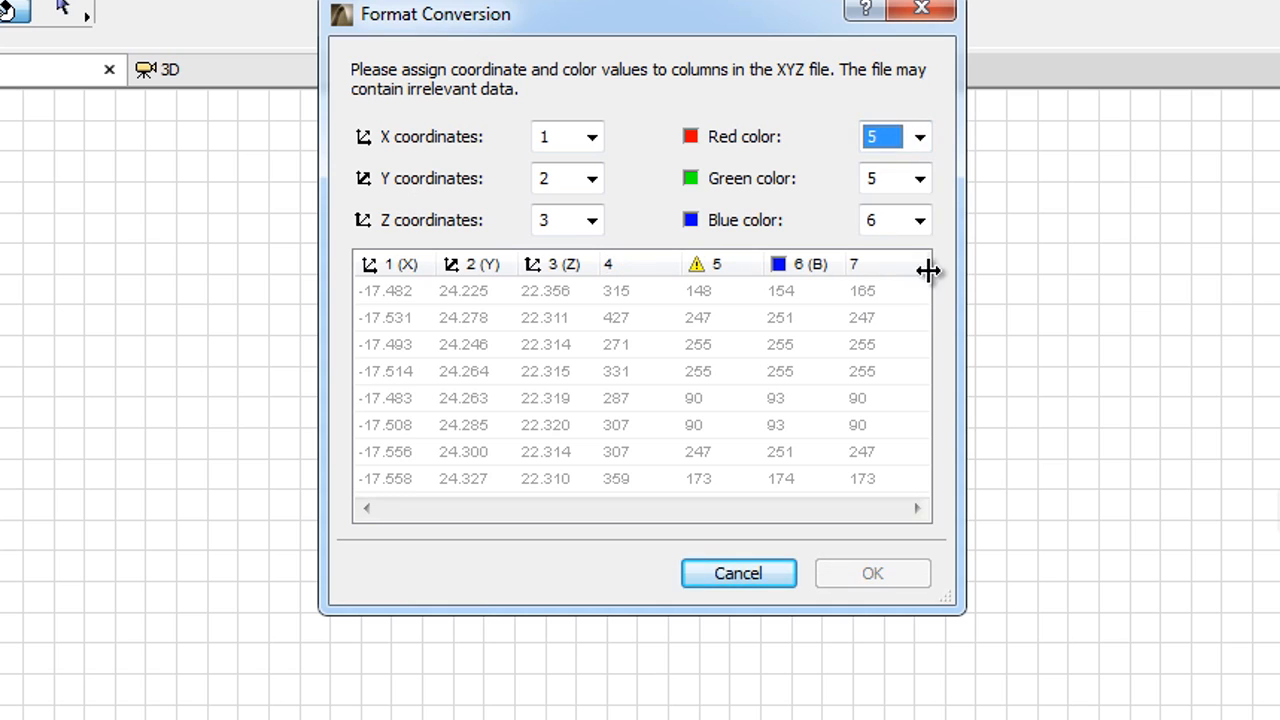
pyautogui.click(918, 178)
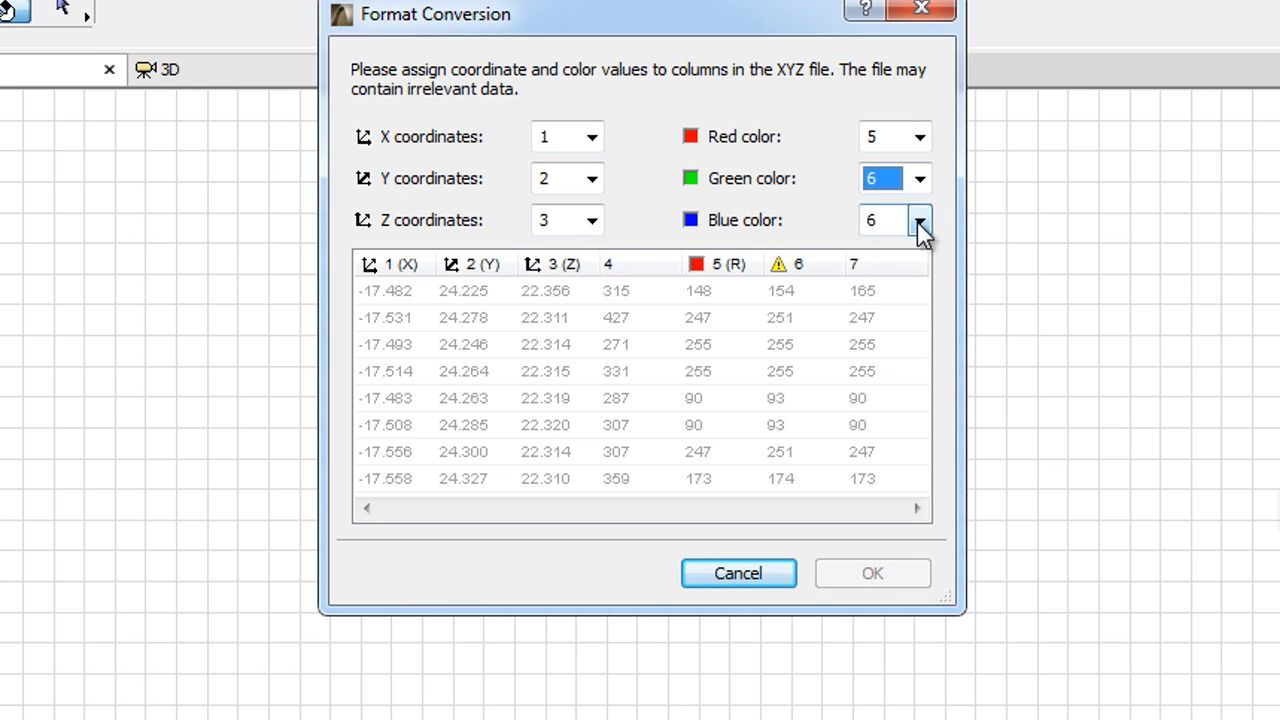
pyautogui.click(918, 220)
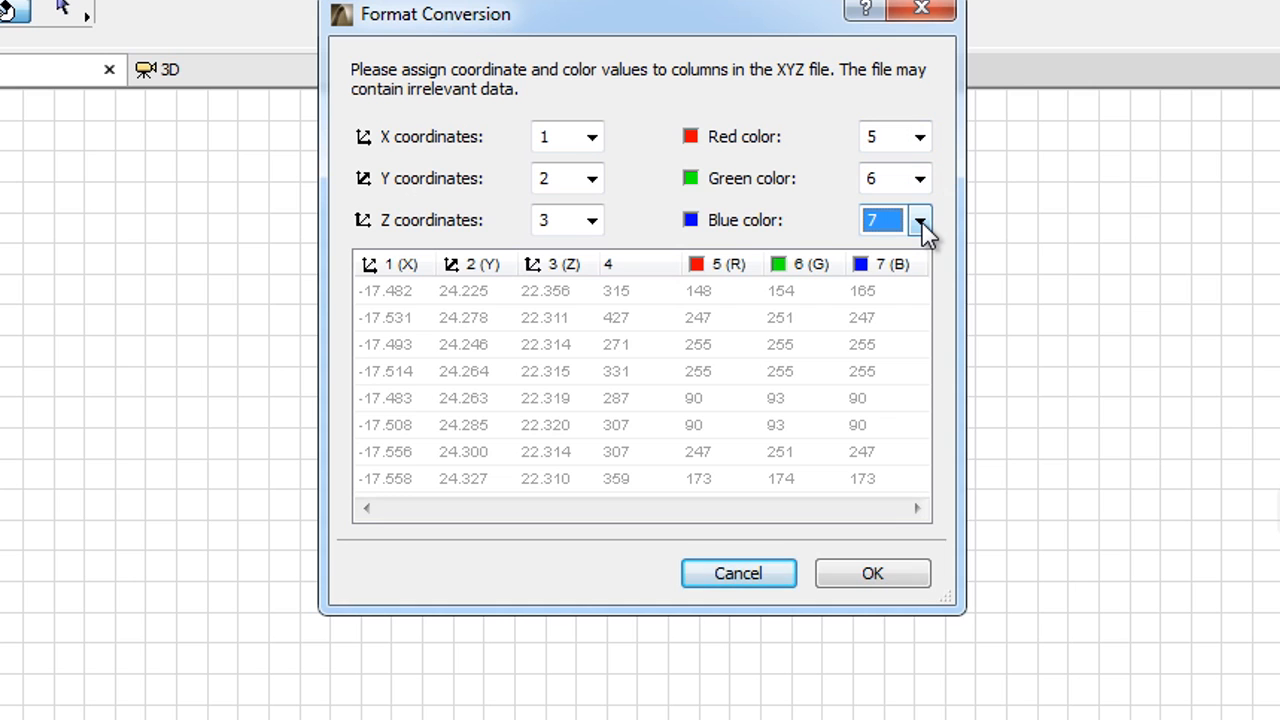
pyautogui.moveTo(938, 580)
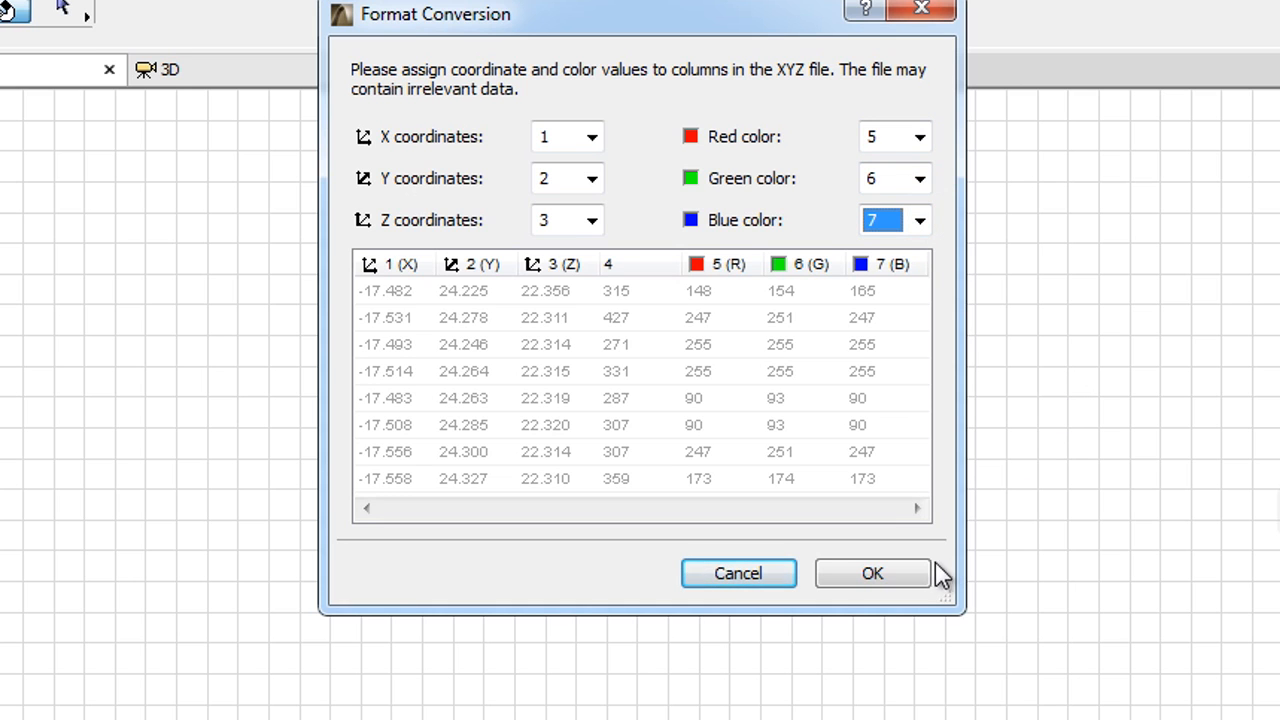
pyautogui.click(872, 572)
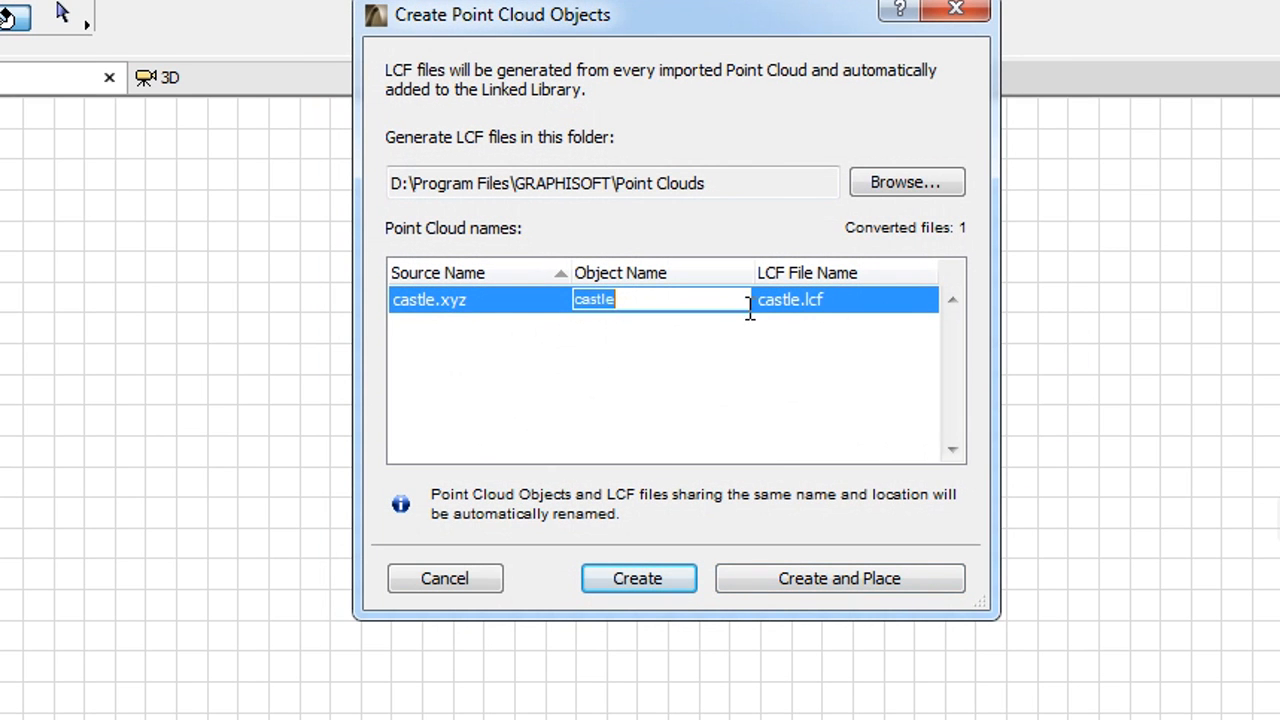
# Step: Name the object 'medieval castle', create it and place it at the project origin
pyautogui.write('m')
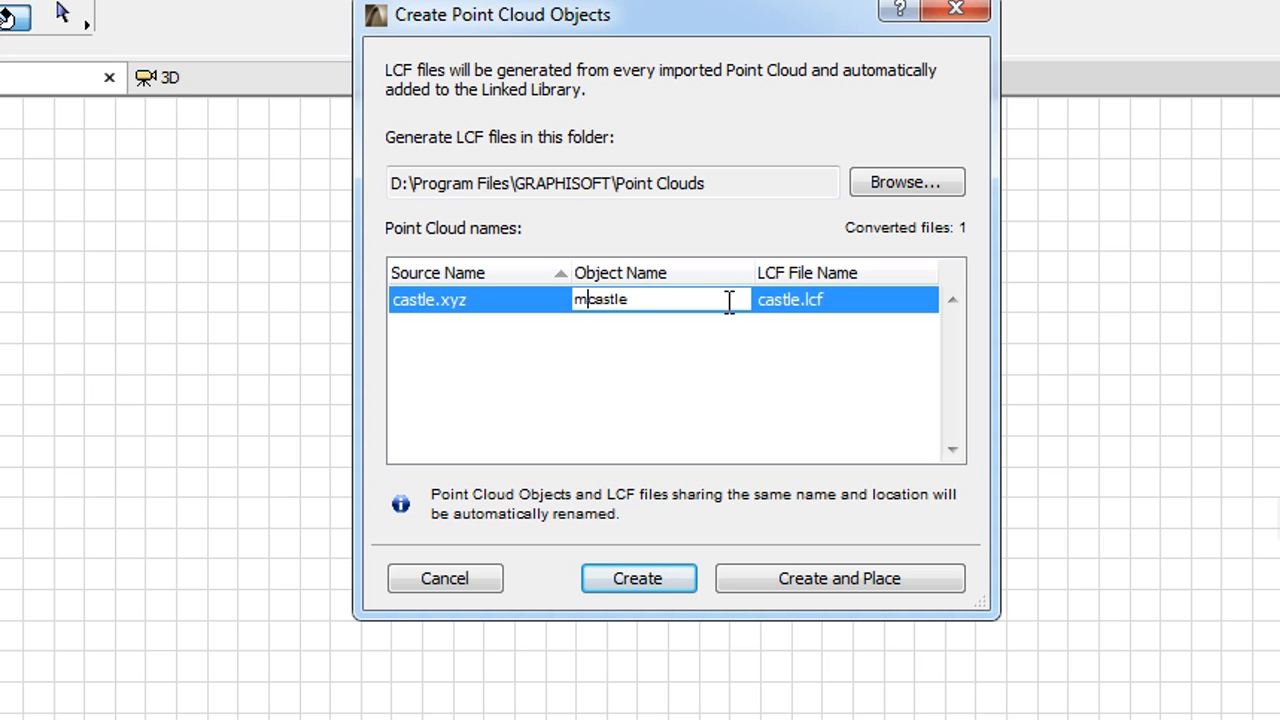
pyautogui.write('edieval')
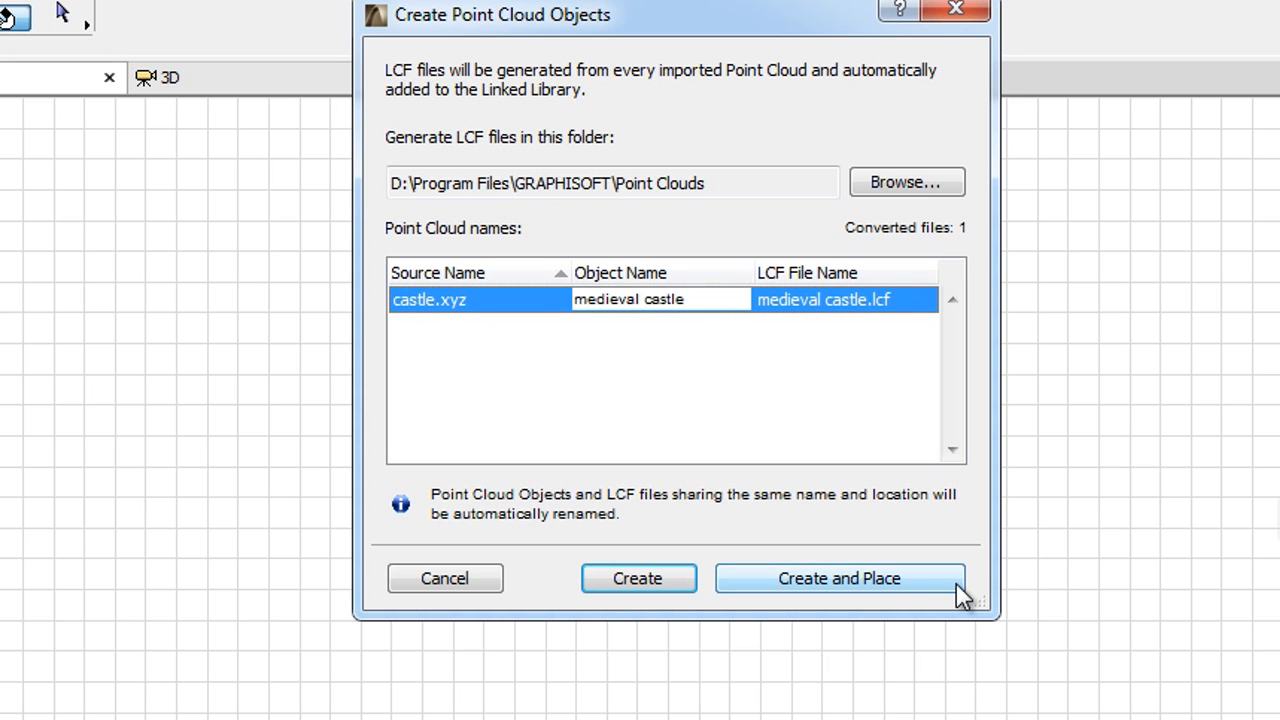
pyautogui.click(840, 578)
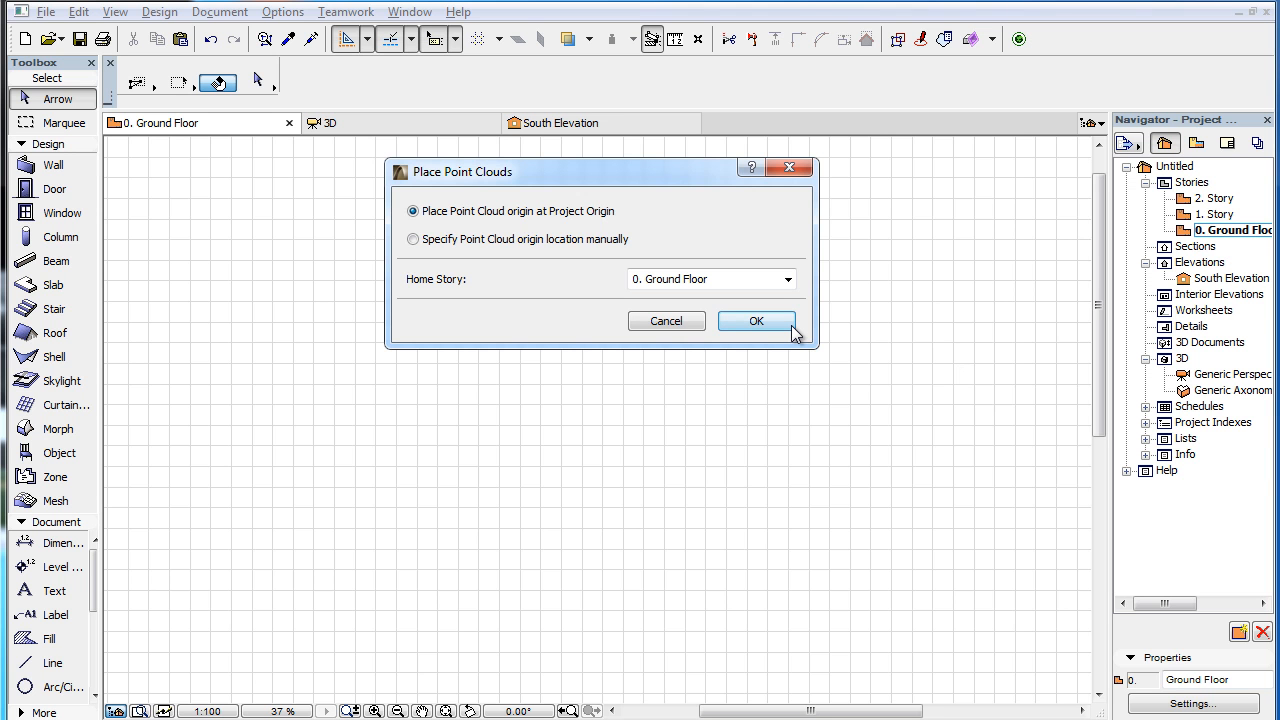
pyautogui.click(756, 320)
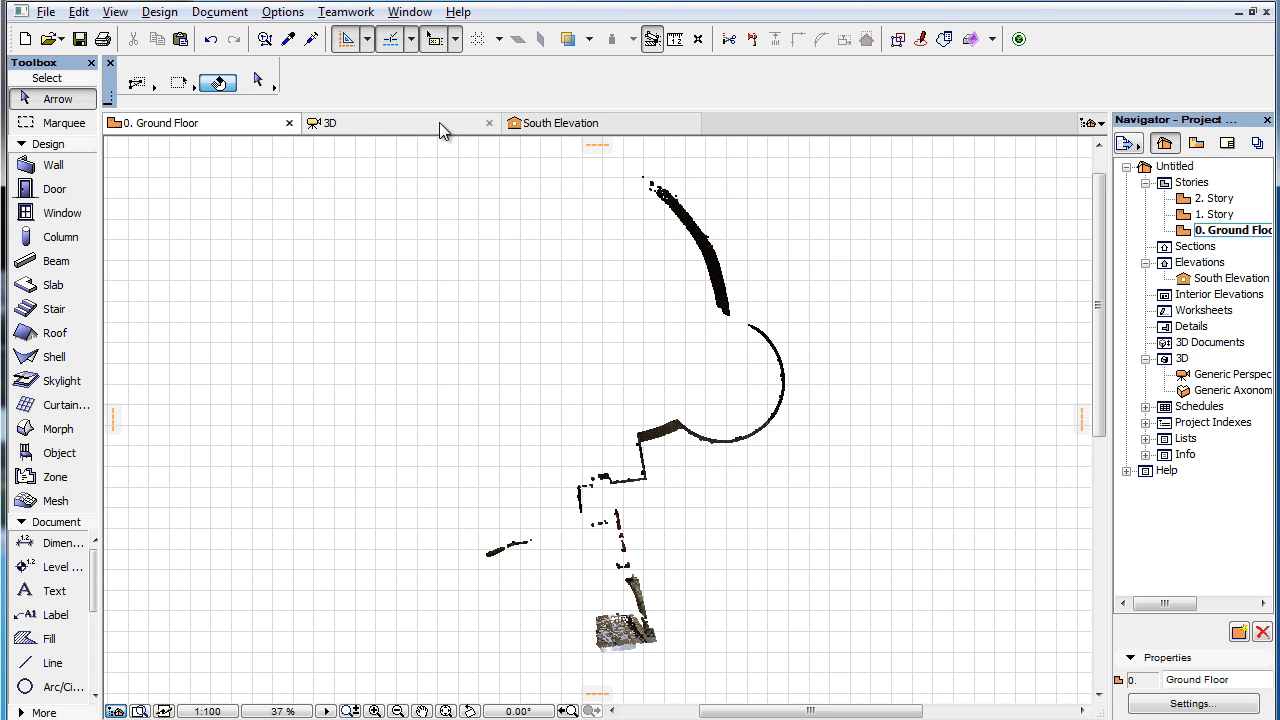
pyautogui.click(330, 122)
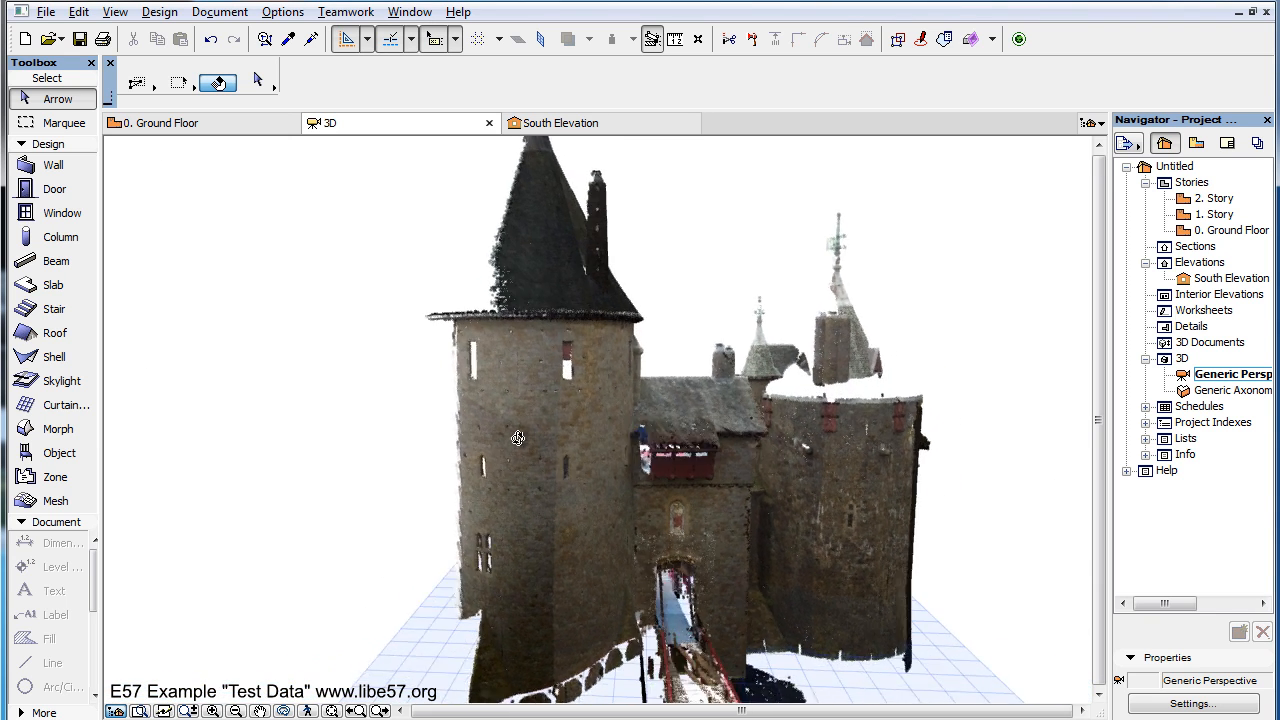
# Step: Orbit the castle cloud to reveal its inner courtyard and conical tower
pyautogui.moveTo(518, 438); pyautogui.dragTo(1010, 504)
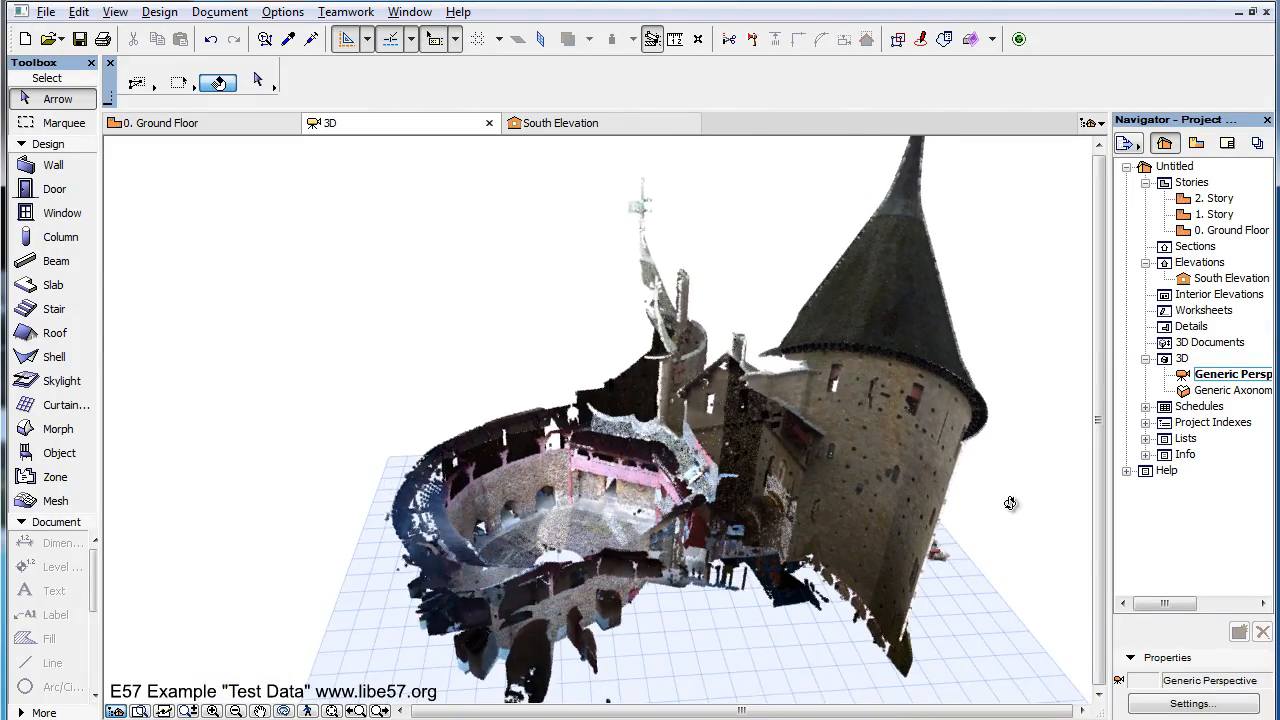